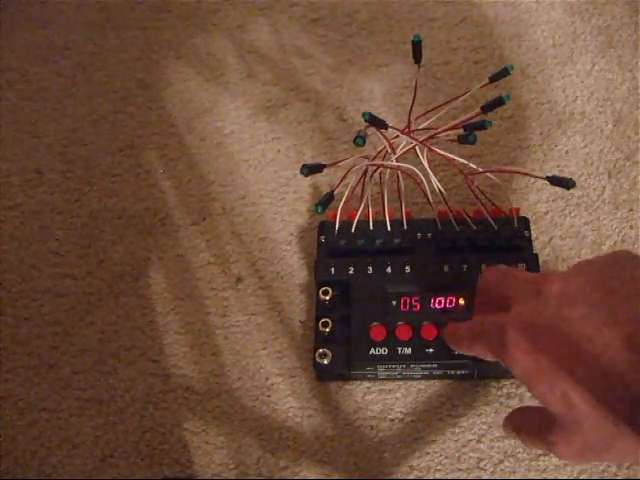
# Advance the controller's display from cue 05 to cue 07, showing timing 00.
pyautogui.click(441, 327)
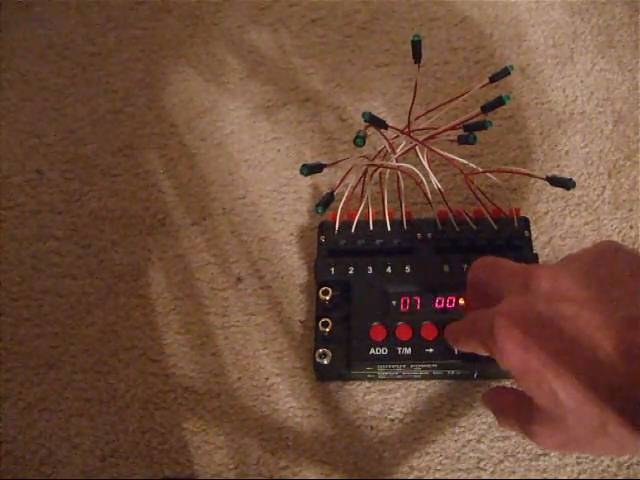